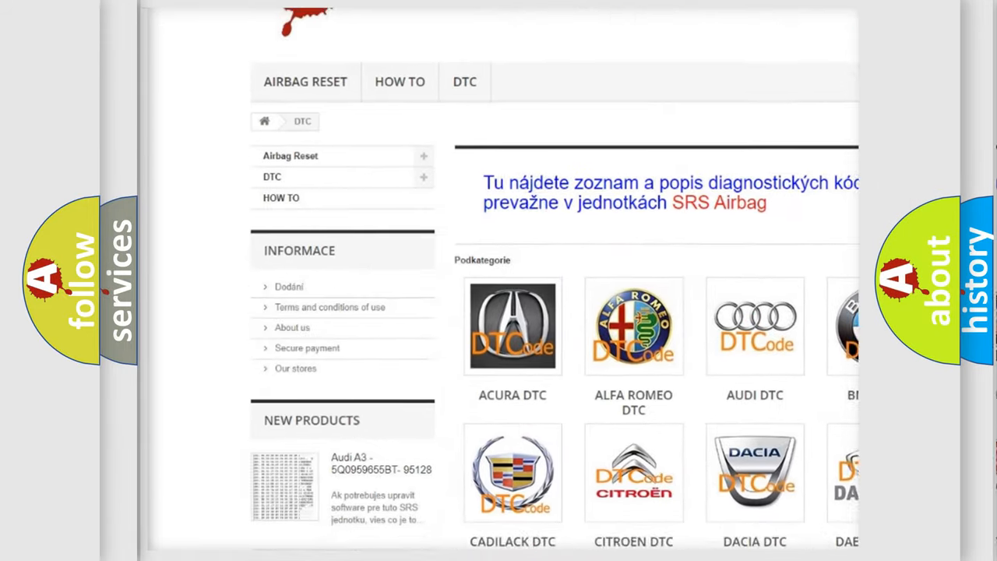
scroll(down, 3)
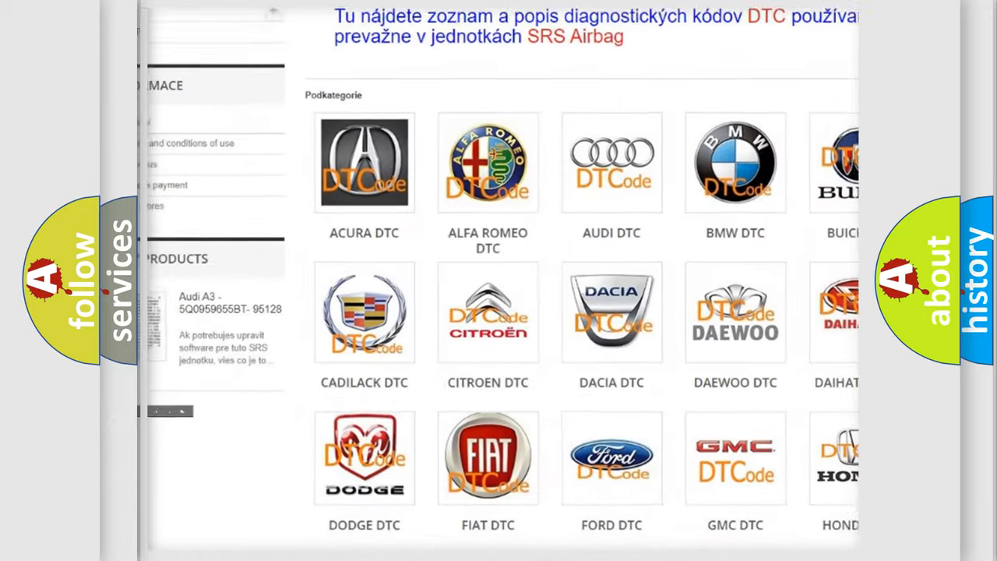